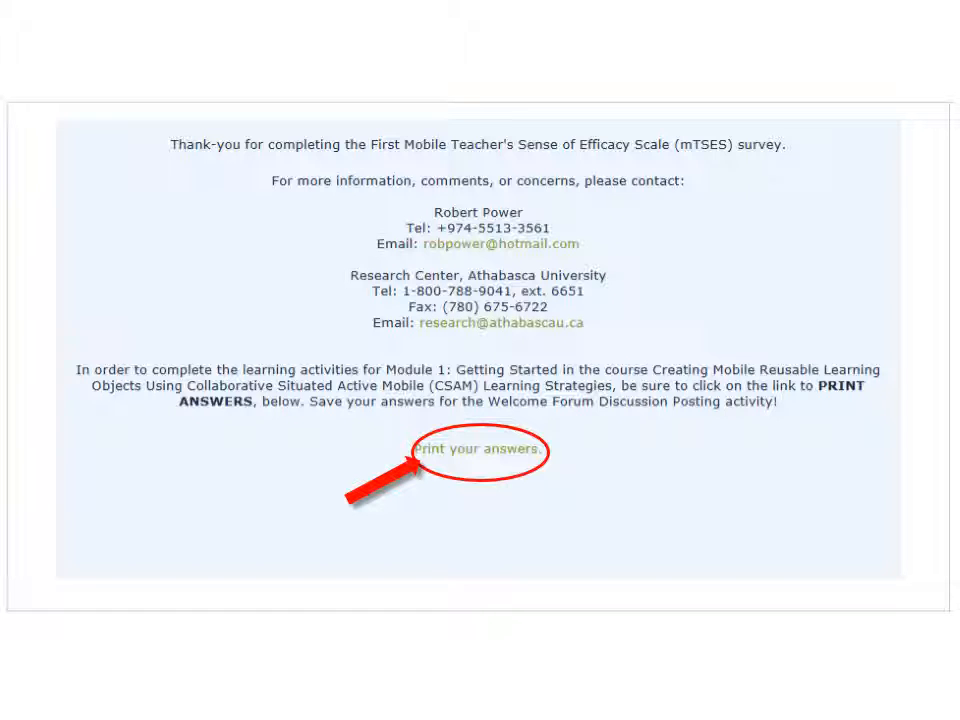
Open the printable copy of the completed mTSES survey answers from the thank-you page.
click(476, 450)
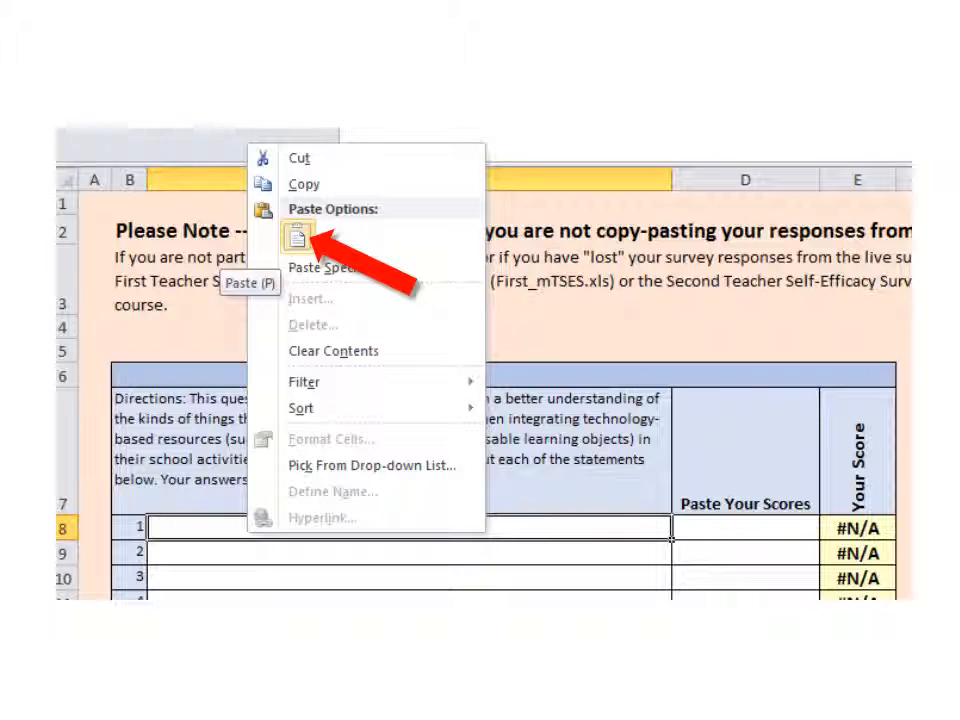
Paste the copied survey responses as plain text into the Teacher Beliefs scoring cells.
click(296, 232)
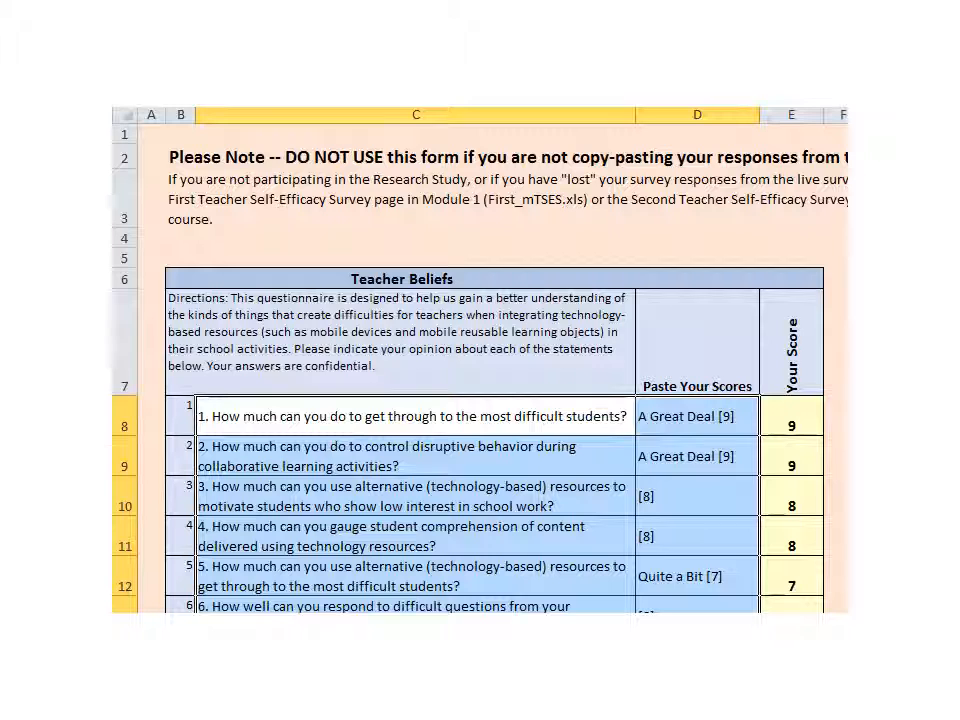